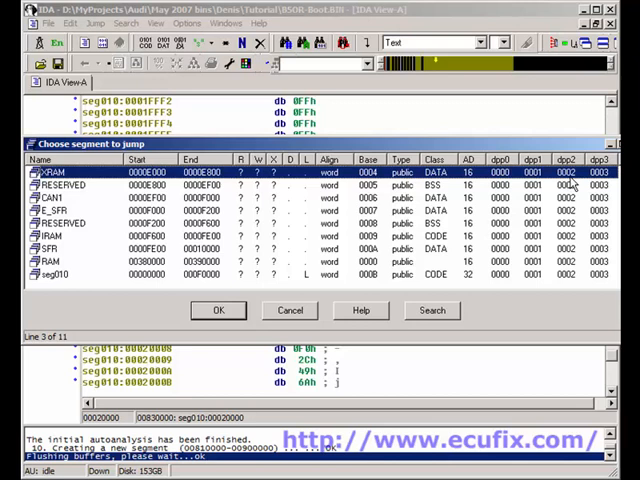
Set dpp0's default segment register value to 0x204, applied to all segments
click(218, 310)
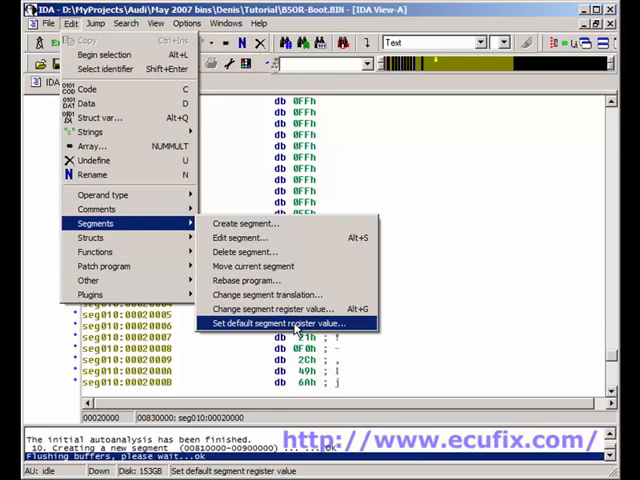
click(270, 324)
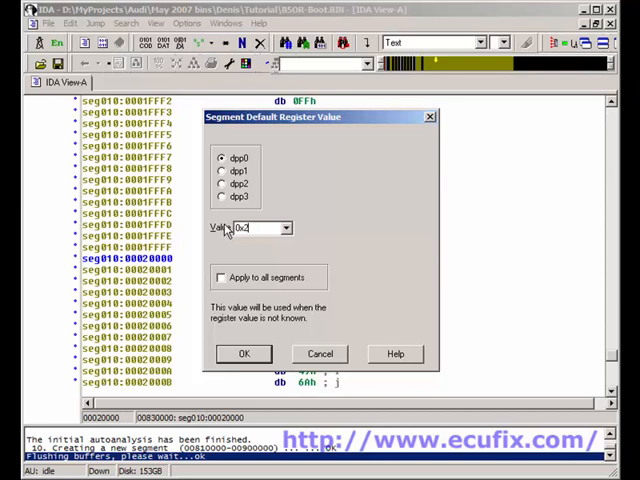
click(220, 276)
text(04)
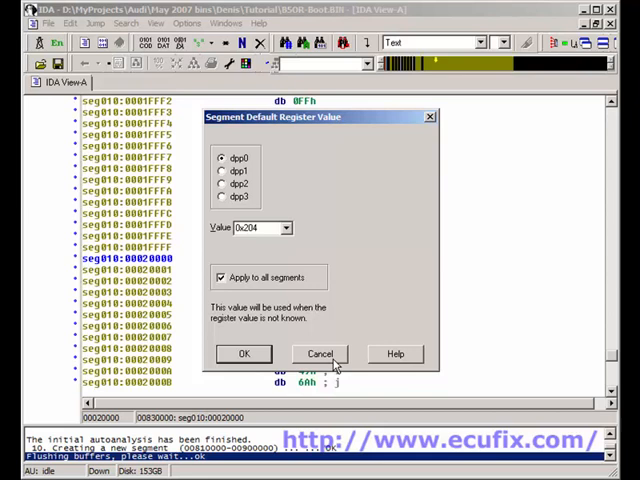
Confirm the dpp0 default so the boot code disassembles as a subroutine
click(242, 352)
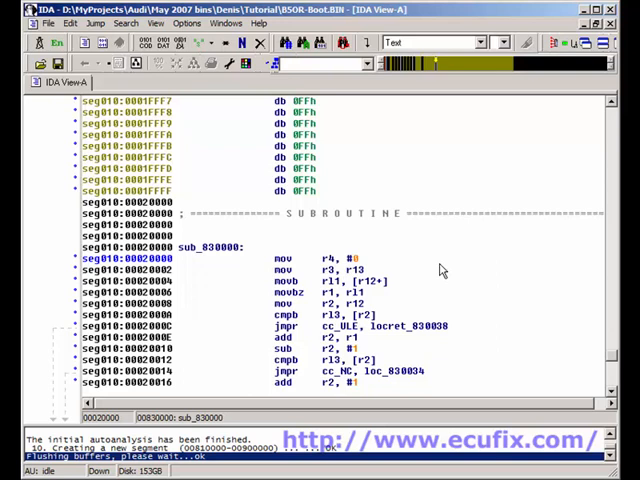
scroll(down, 3)
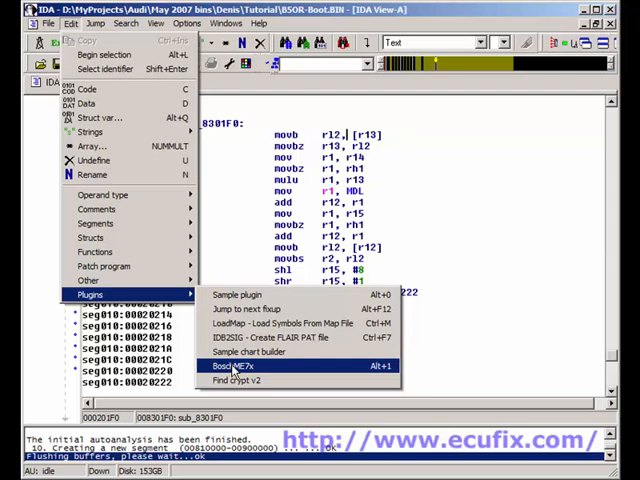
Launch the Bosch ME7 helper plugin and agree to redefine the segments
click(240, 364)
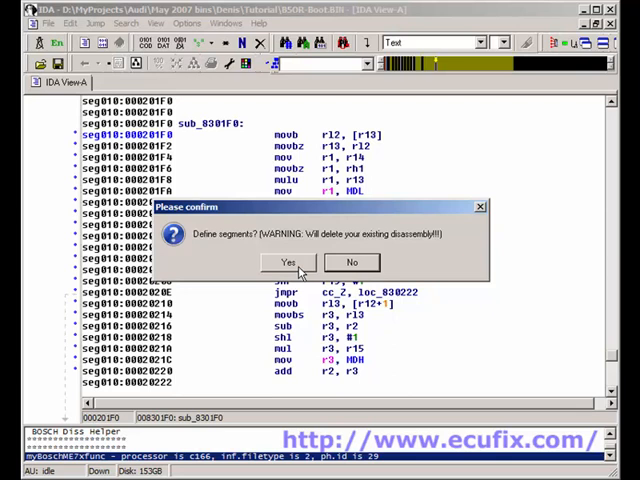
click(288, 262)
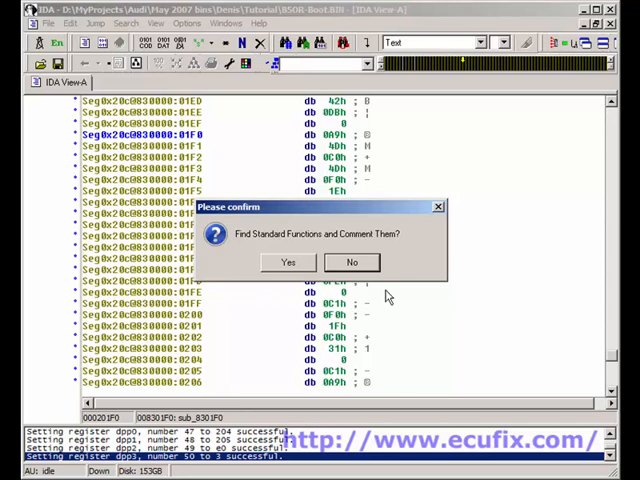
mouse_move(400, 250)
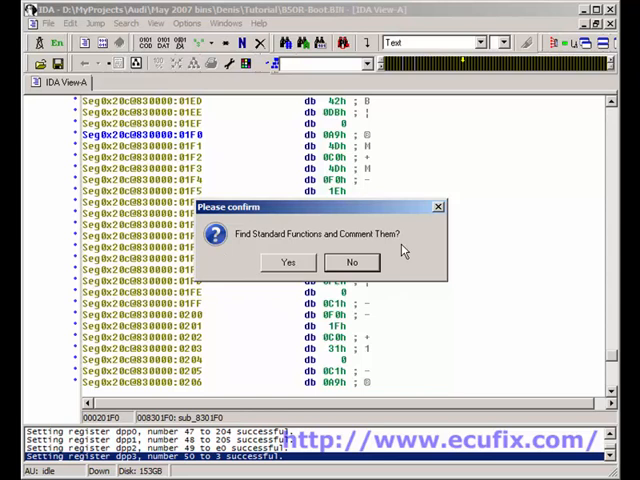
mouse_move(252, 250)
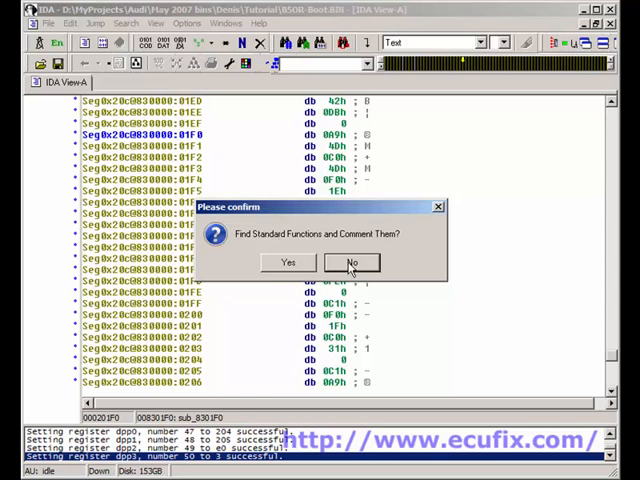
Answer the standard-functions prompt and let the plugin disassemble the code into functions
click(350, 262)
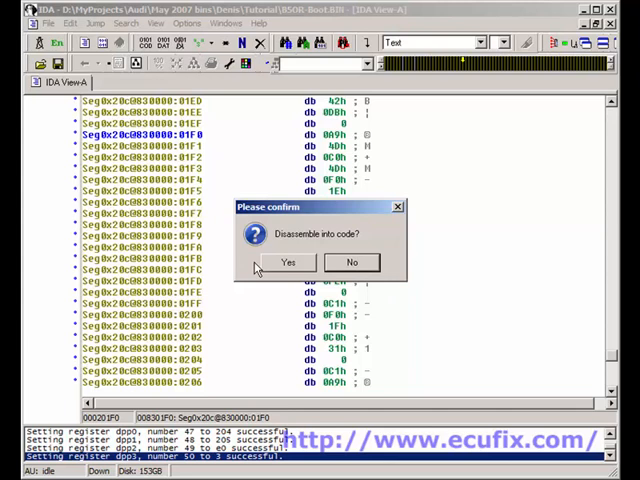
click(288, 262)
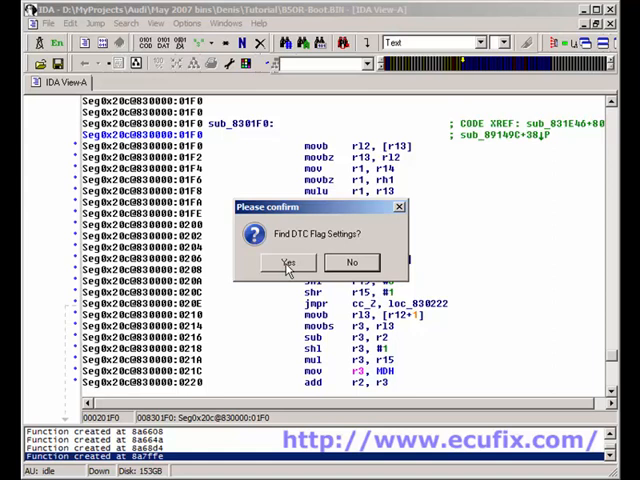
click(288, 262)
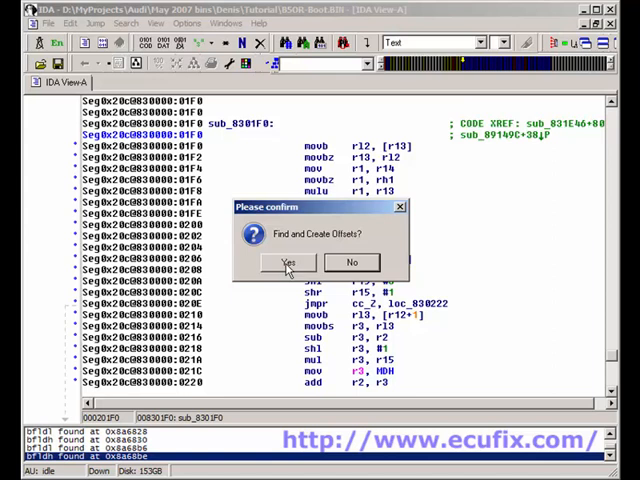
mouse_move(398, 308)
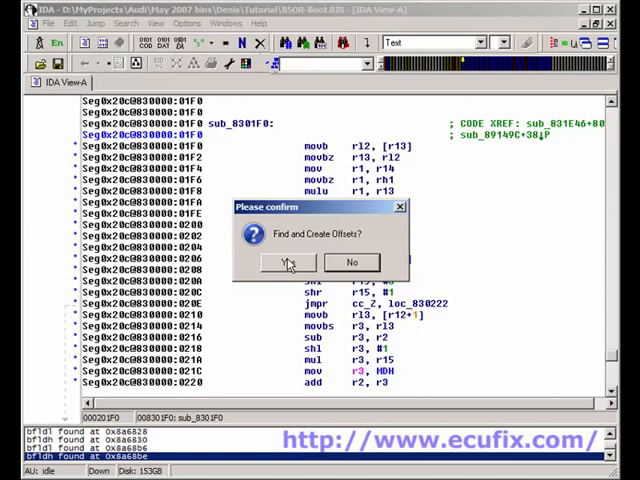
Agree to find and create offsets, letting the plugin search for ME7 standard functions
click(284, 262)
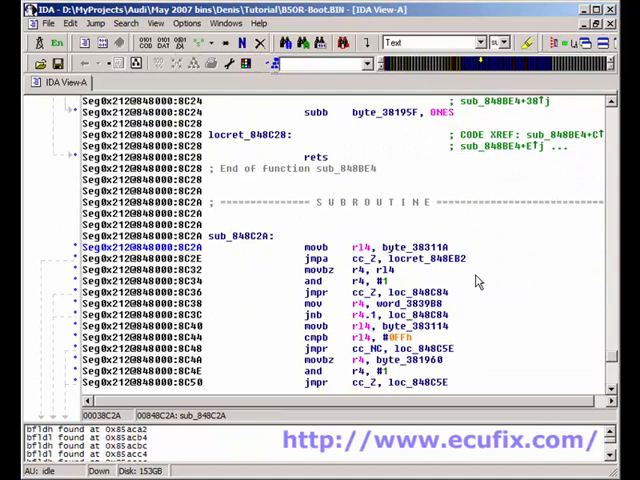
scroll(down, 3)
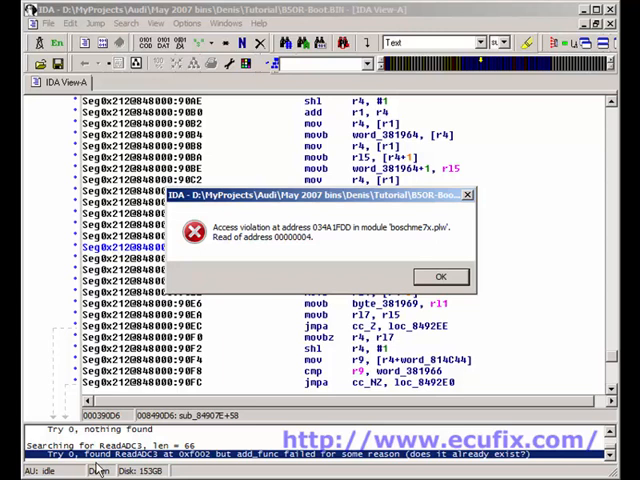
Dismiss the plugin's access violation error so it finishes its search
click(440, 276)
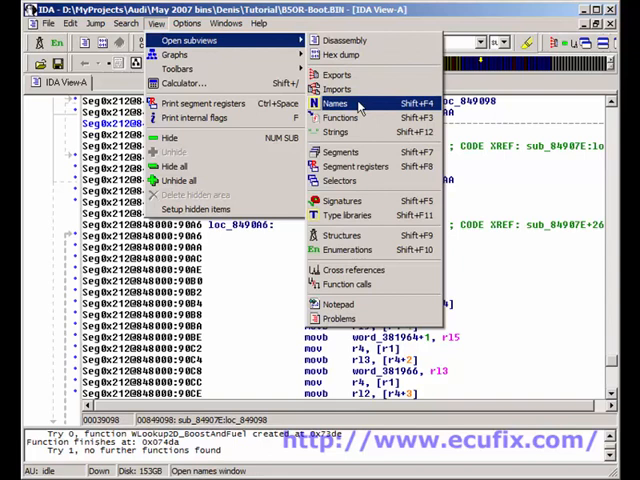
Show the Names subview listing all named addresses in the binary
click(336, 104)
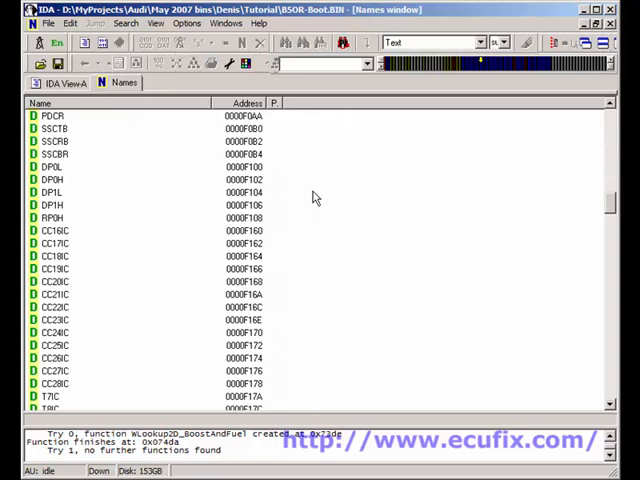
scroll(down, 3)
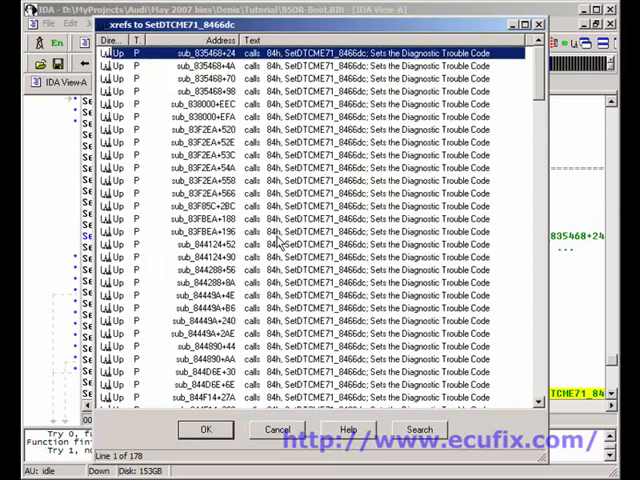
Browse the cross-references to the SetDTC function and jump to one call site
scroll(down, 3)
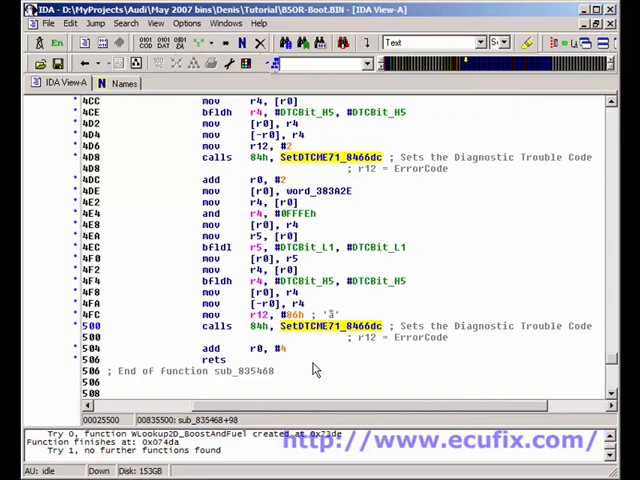
scroll(up, 3)
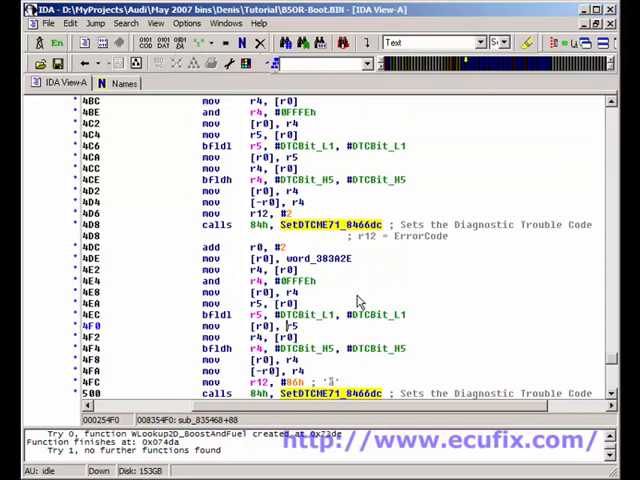
scroll(down, 3)
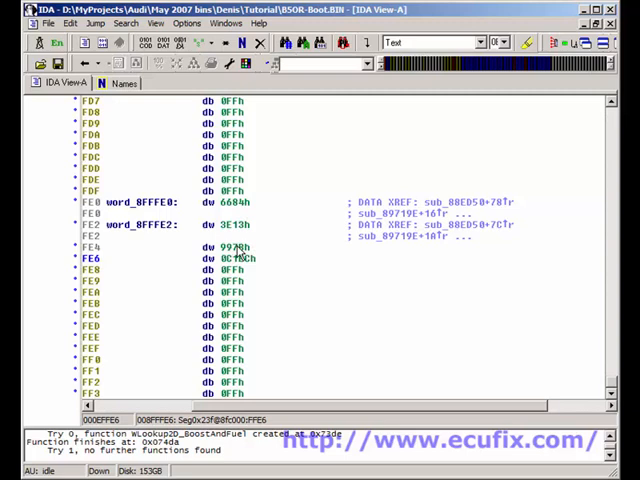
Jump to address 8FFFE0 and select the data word word_8FFFE0
click(230, 200)
text(ROMLochksum_8FFFE0)
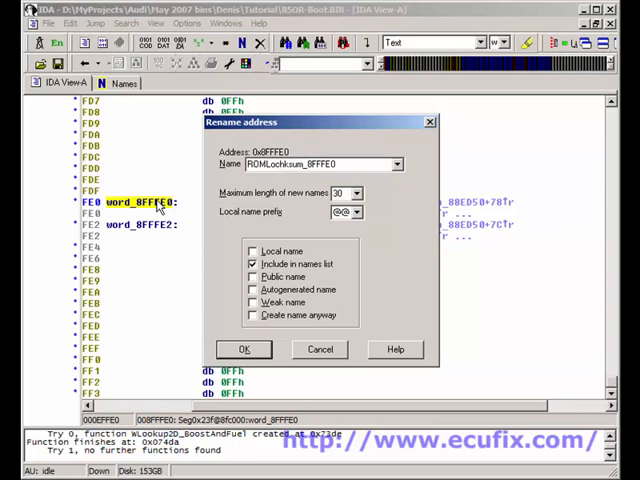
Name word_8FFFE0 and word_8FFFE2 as the ROM checksum and its complement
click(140, 224)
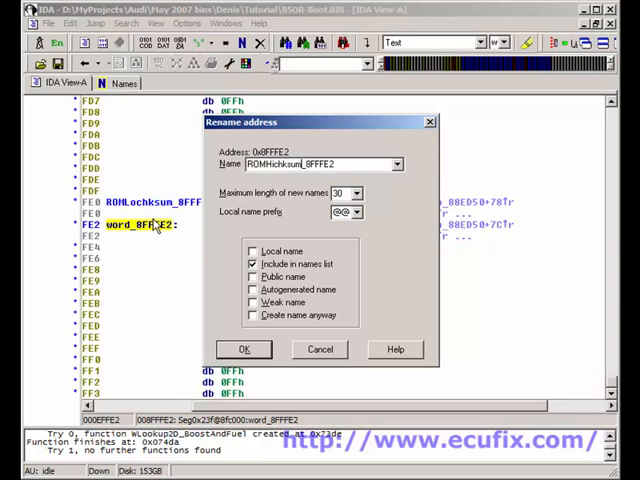
click(244, 348)
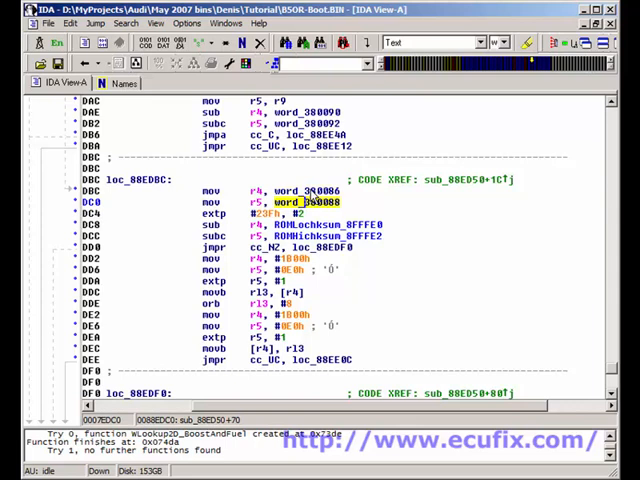
mouse_move(316, 204)
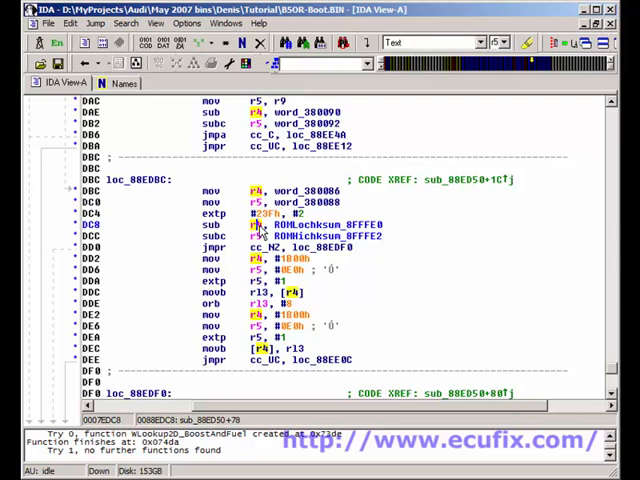
Scroll up from the checksum-referencing code to the start of sub_80ED50
scroll(up, 3)
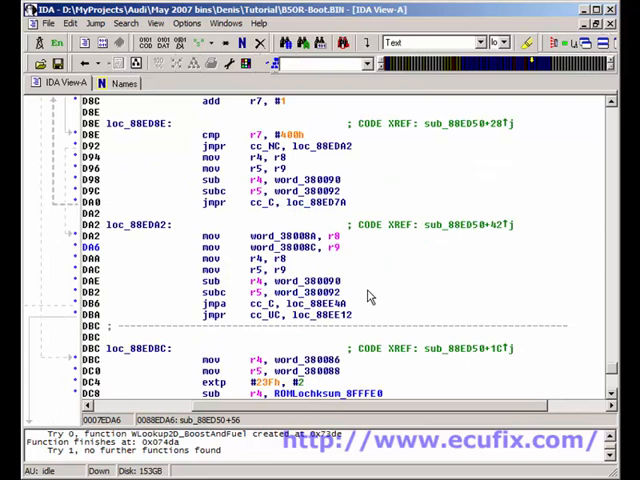
scroll(up, 3)
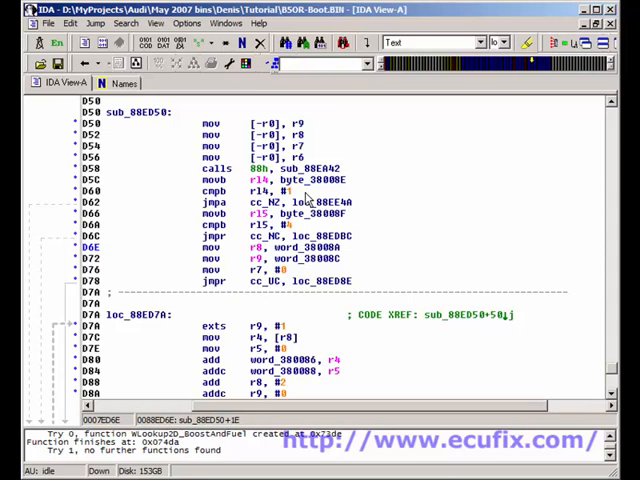